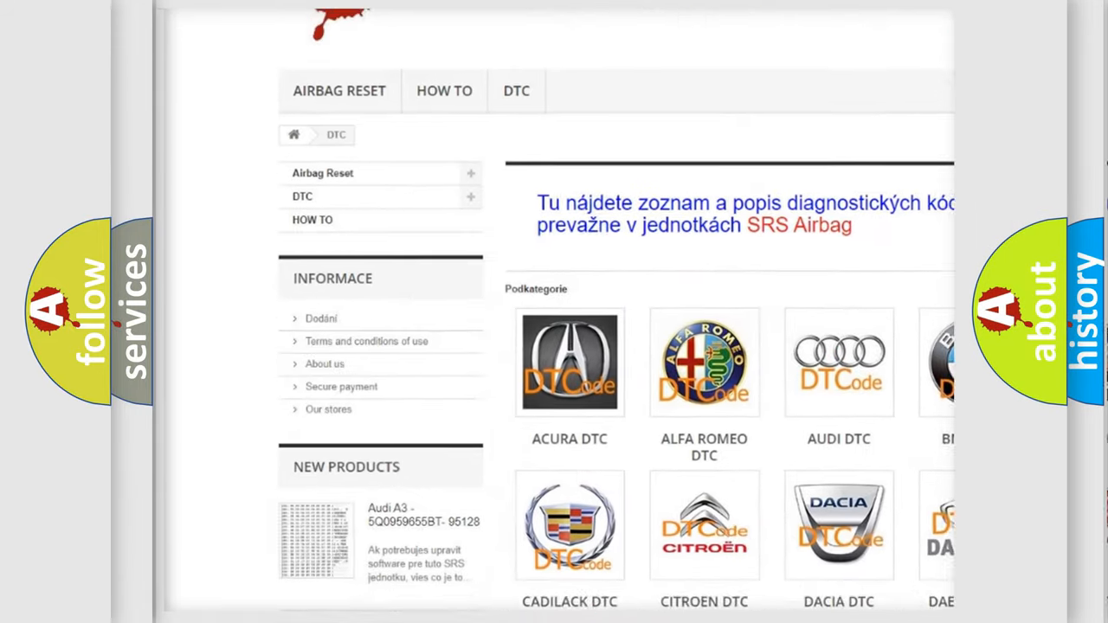
scroll("down", 3)
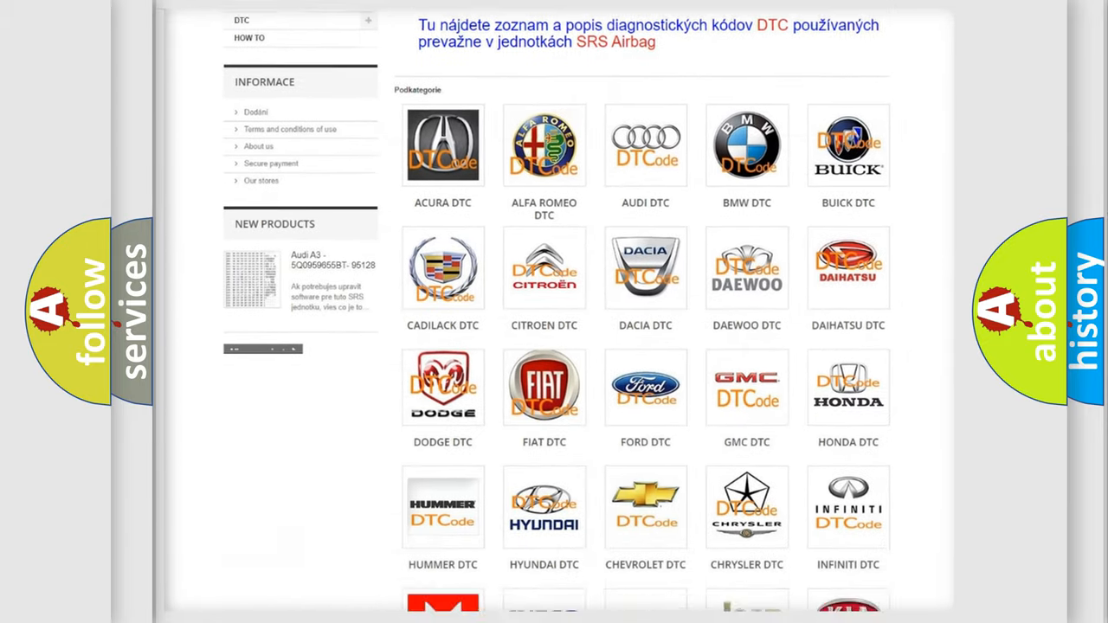
scroll("down", 3)
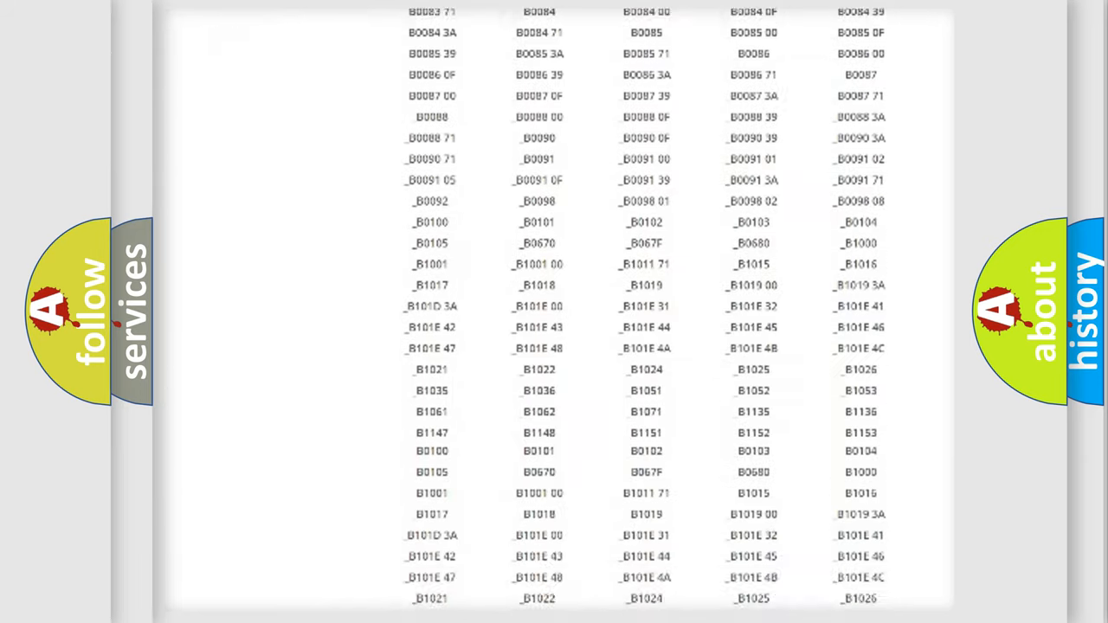
scroll("down", 3)
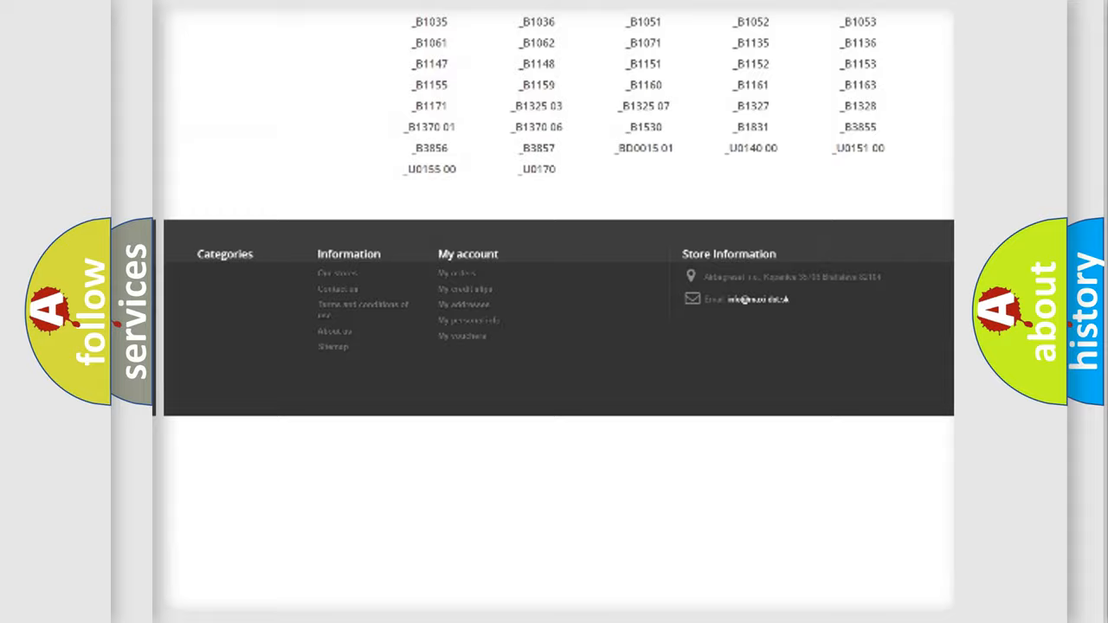